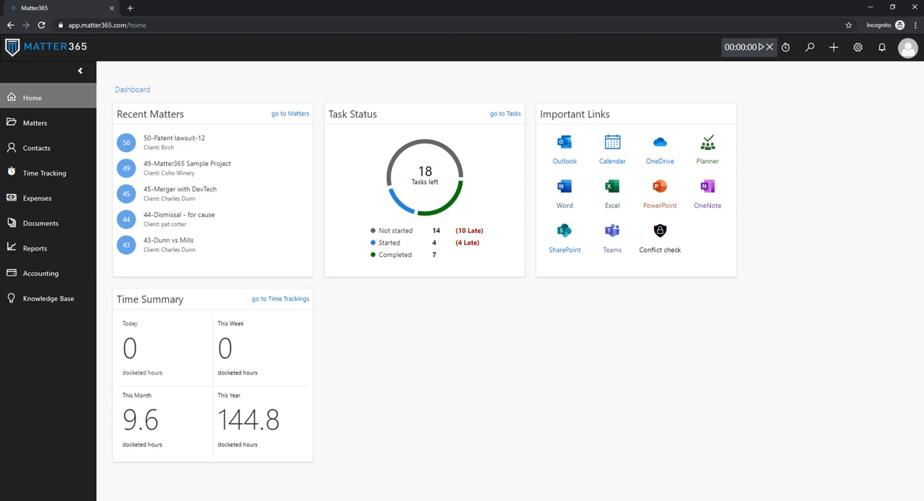
pyautogui.moveTo(883, 31)
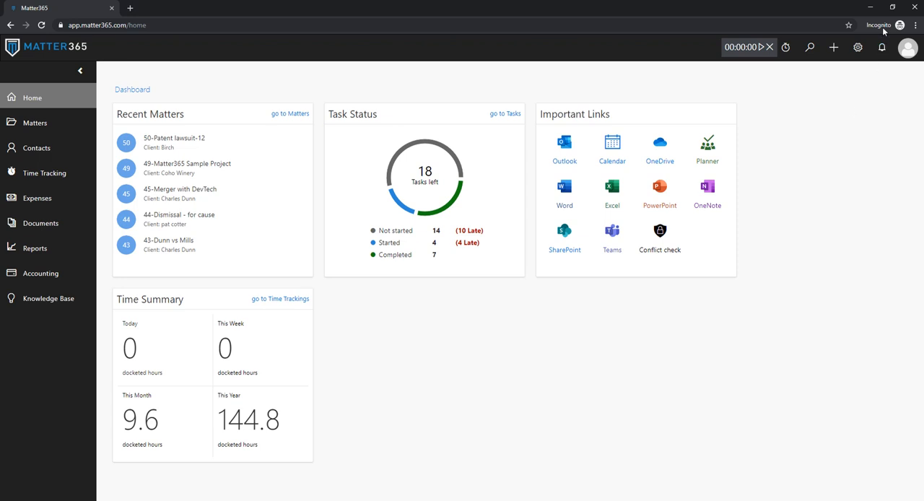
# Start a new matter from the top bar's + button, showing the blank Create new Matter form.
pyautogui.click(834, 46)
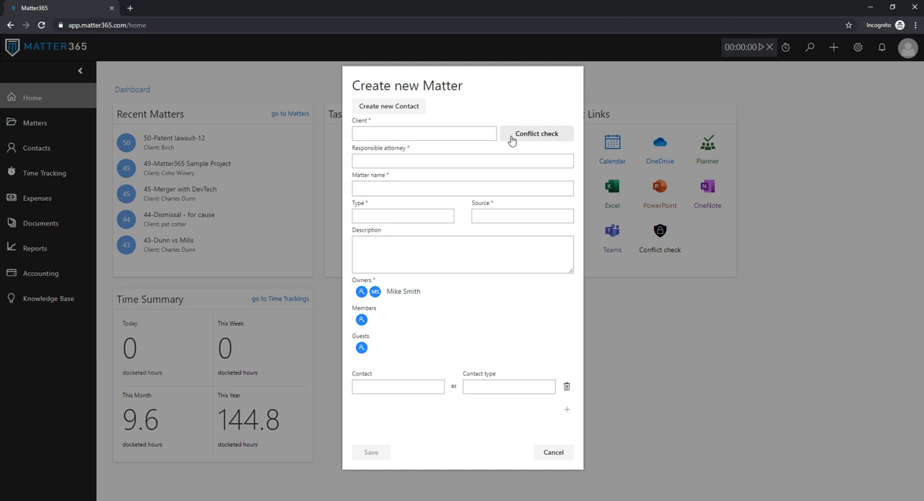
pyautogui.moveTo(545, 443)
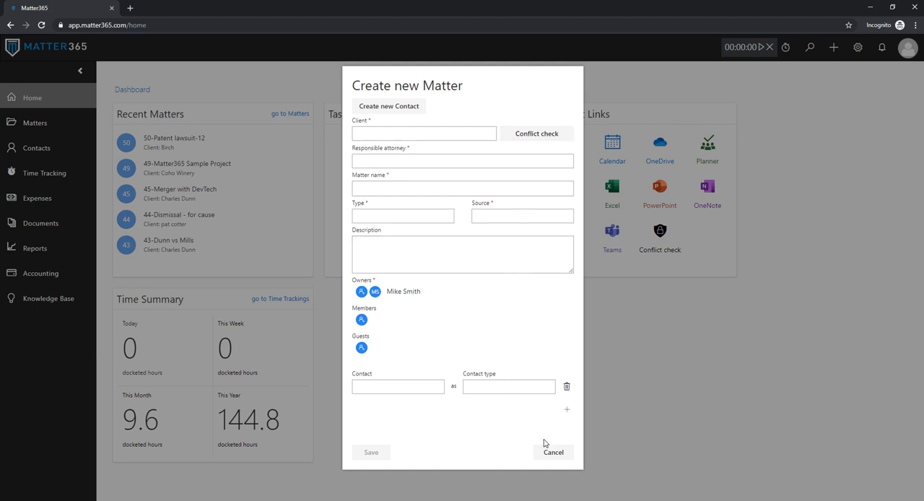
# Cancel the unsaved matter form and switch to the Contacts list.
pyautogui.click(553, 452)
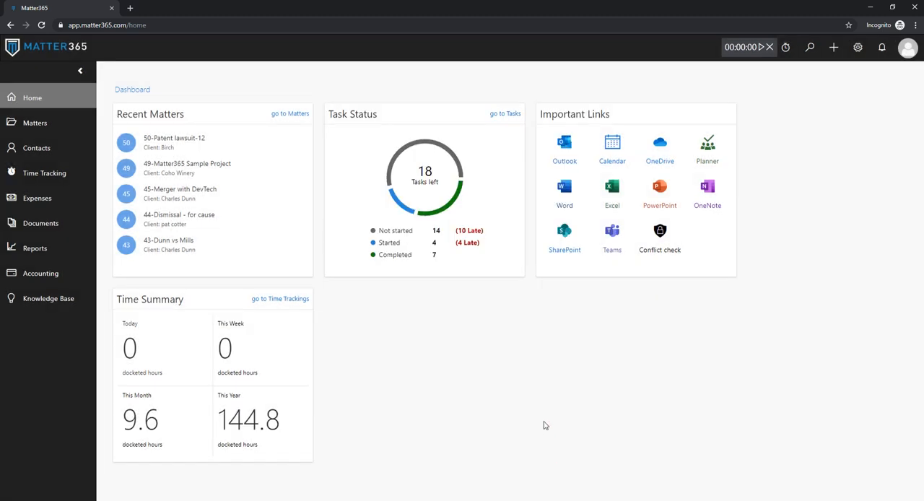
pyautogui.moveTo(658, 232)
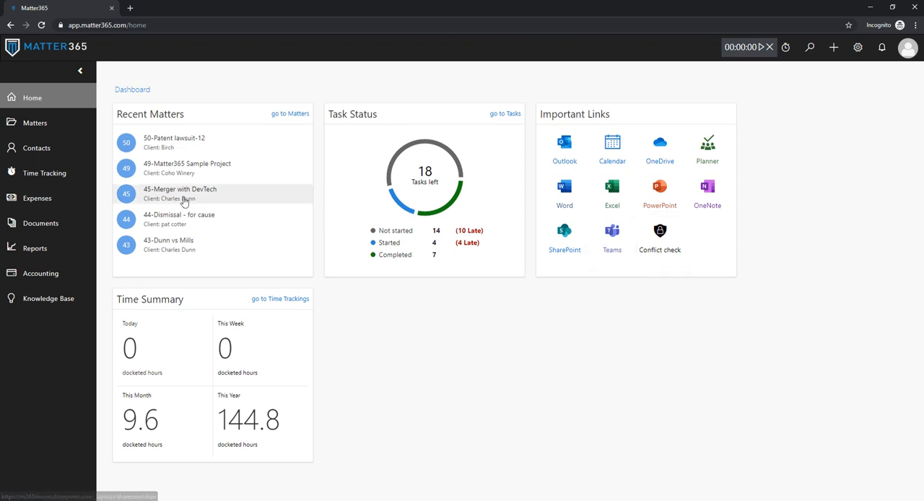
pyautogui.click(36, 147)
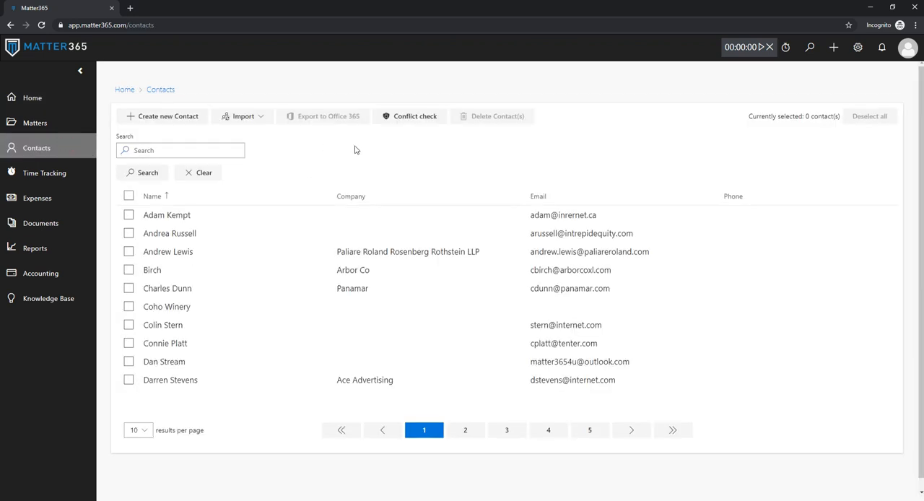
pyautogui.click(410, 115)
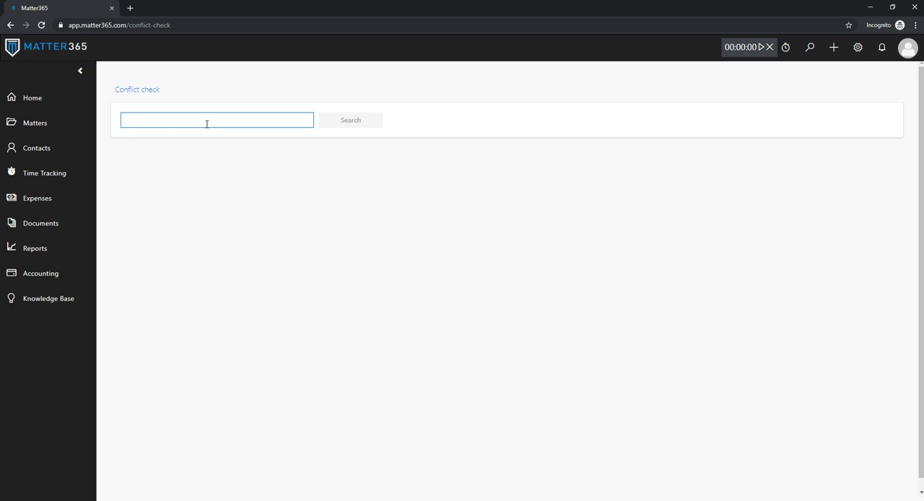
pyautogui.write('adam')
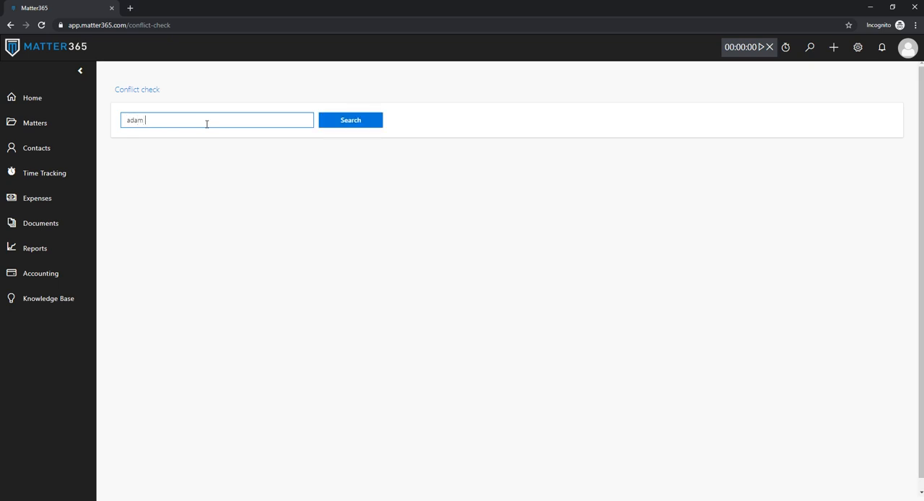
pyautogui.click(349, 120)
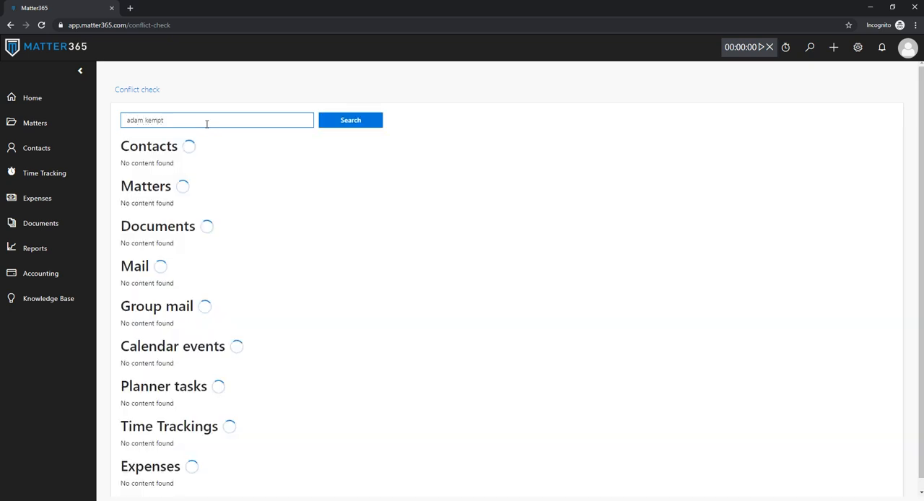
pyautogui.click(350, 119)
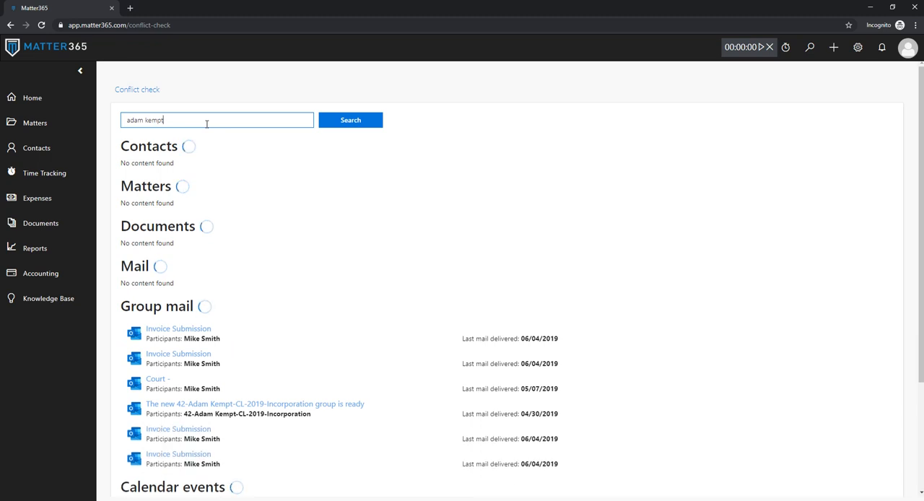
pyautogui.click(350, 120)
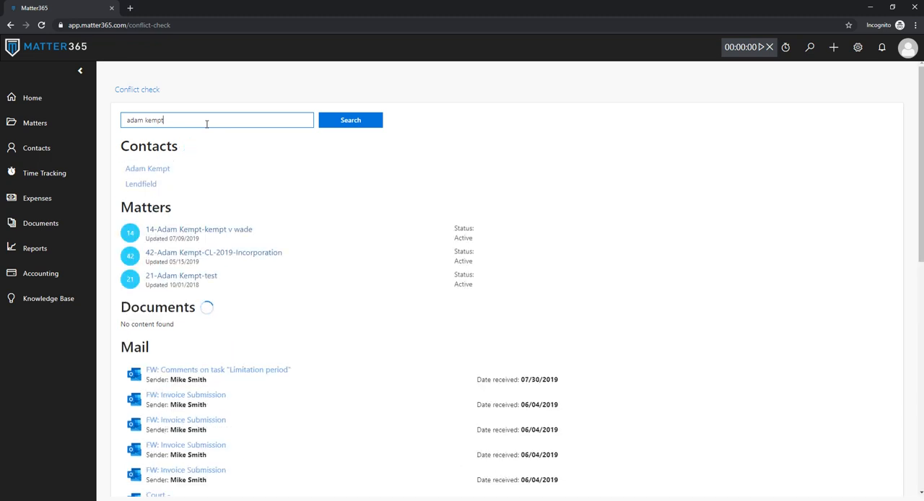
pyautogui.moveTo(282, 139)
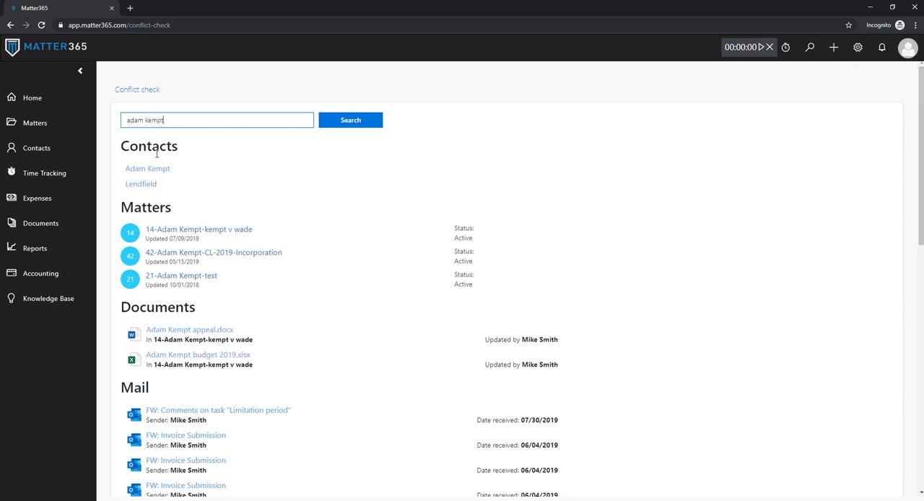
pyautogui.click(147, 167)
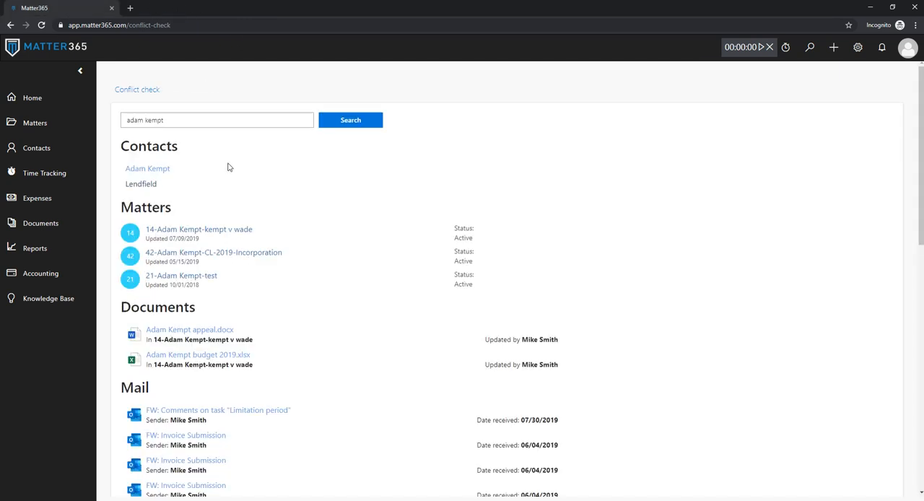
pyautogui.moveTo(220, 222)
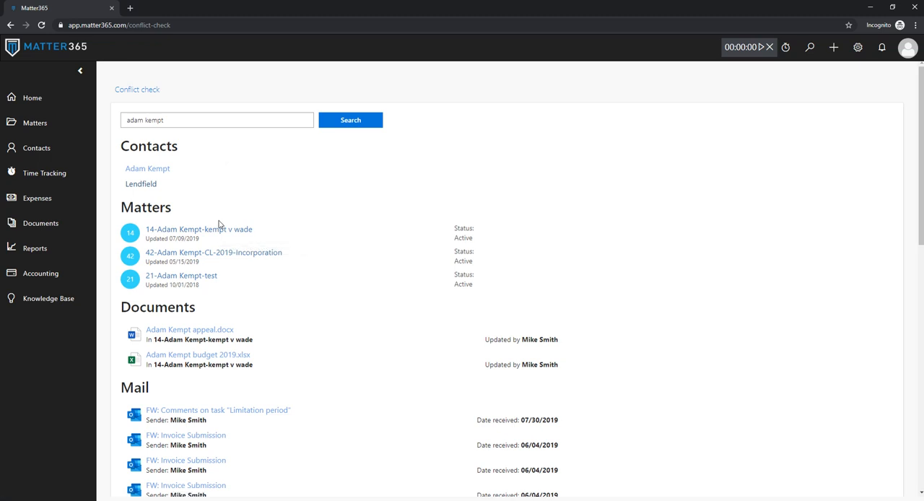
pyautogui.moveTo(201, 214)
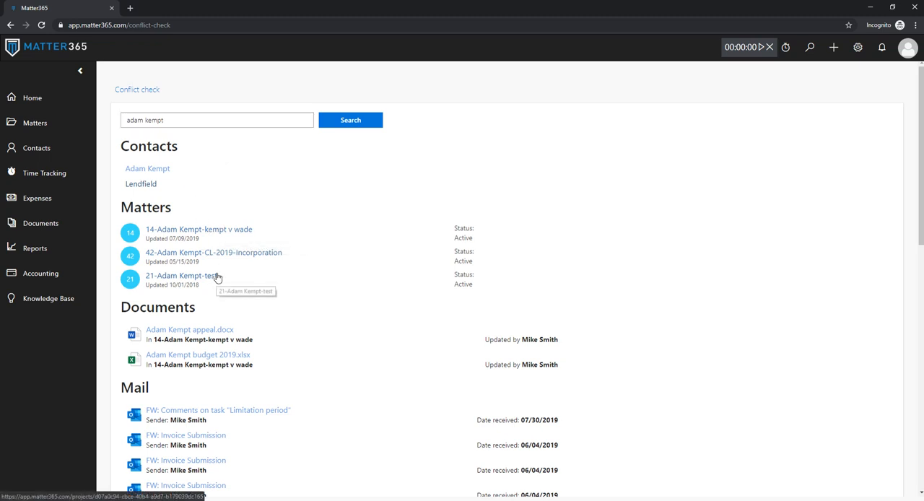
# Scroll the results down to the calendar events, planner tasks, time trackings and expenses sections.
pyautogui.scroll(-3)
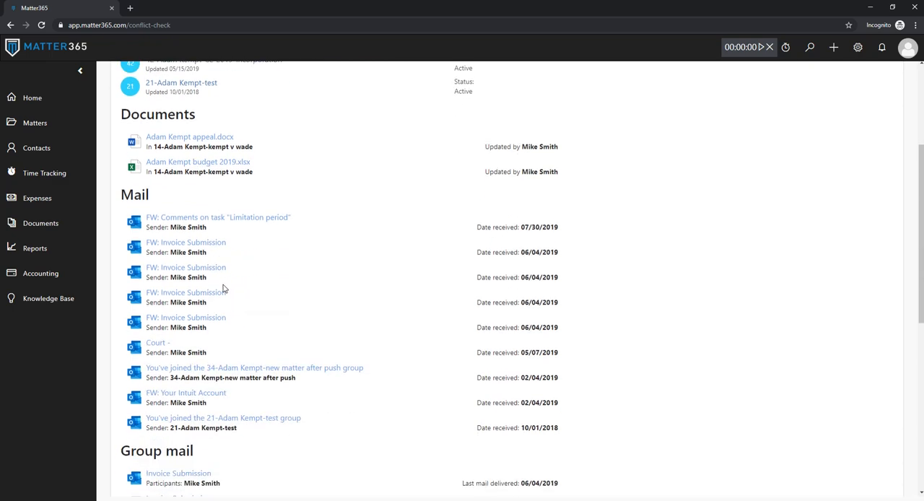
pyautogui.scroll(-3)
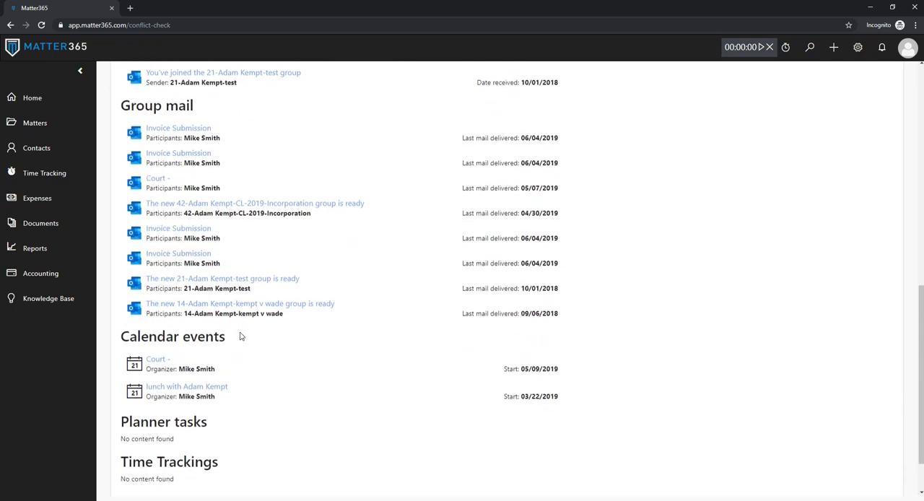
pyautogui.scroll(-3)
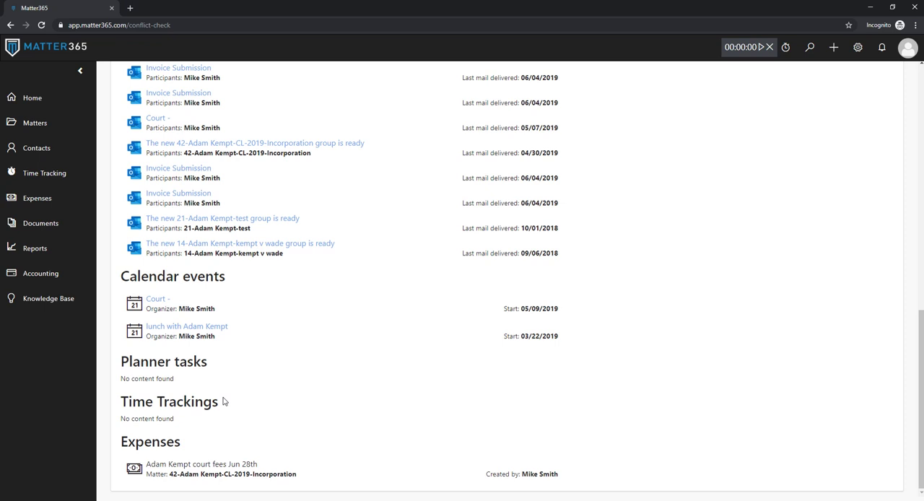
pyautogui.moveTo(230, 445)
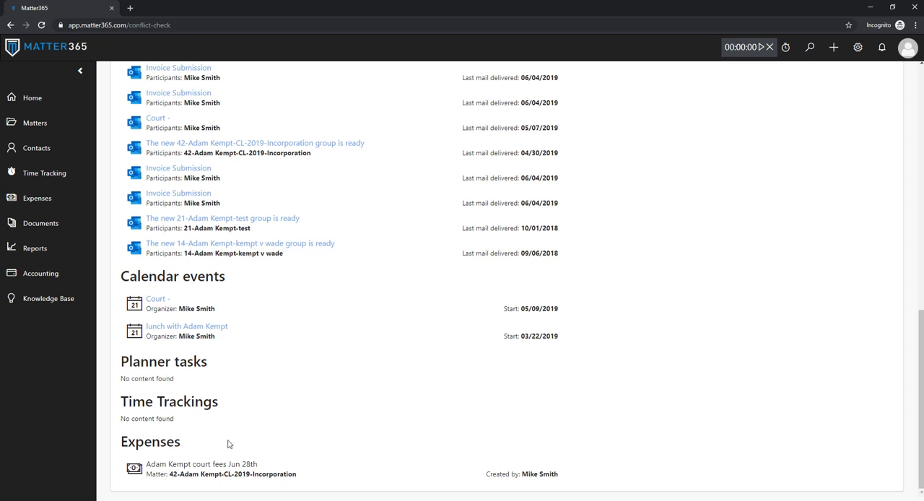
pyautogui.moveTo(161, 332)
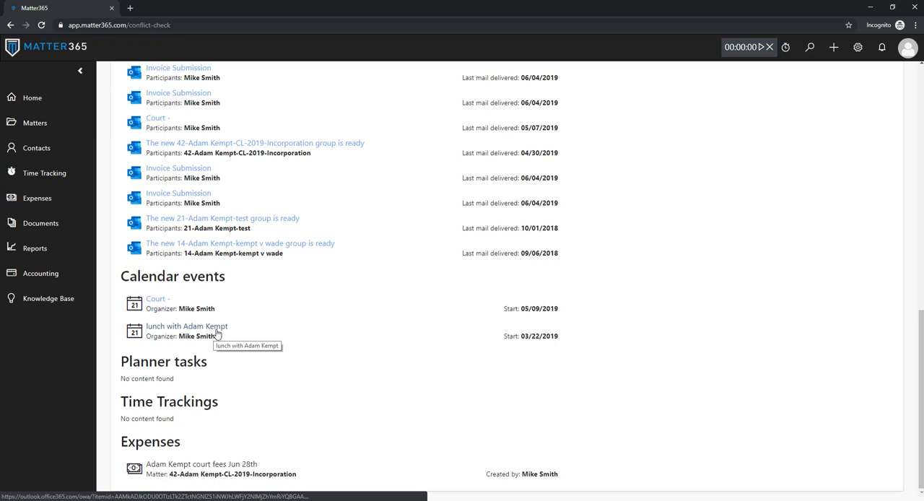
pyautogui.moveTo(239, 332)
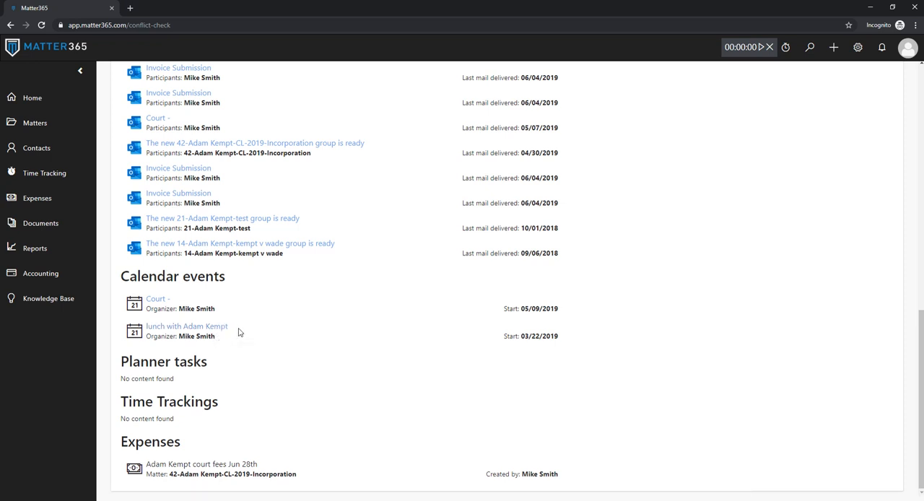